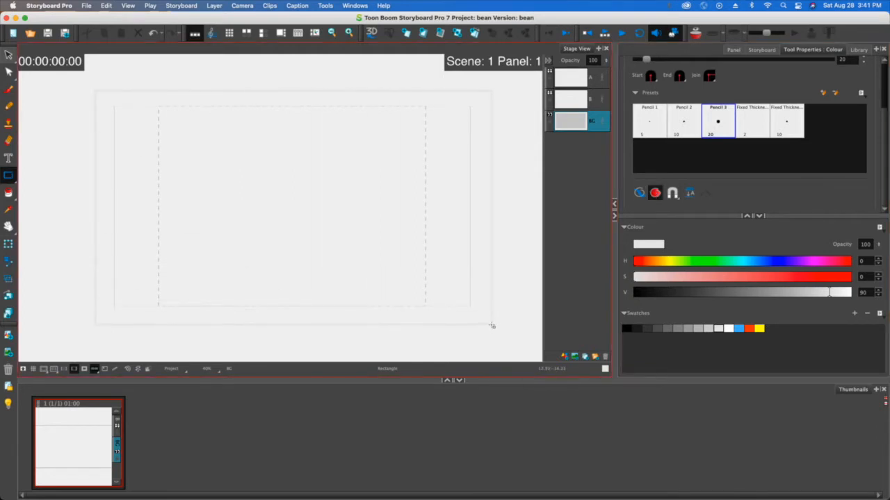
{"action": "mouse_move", "coordinate": [491, 321]}
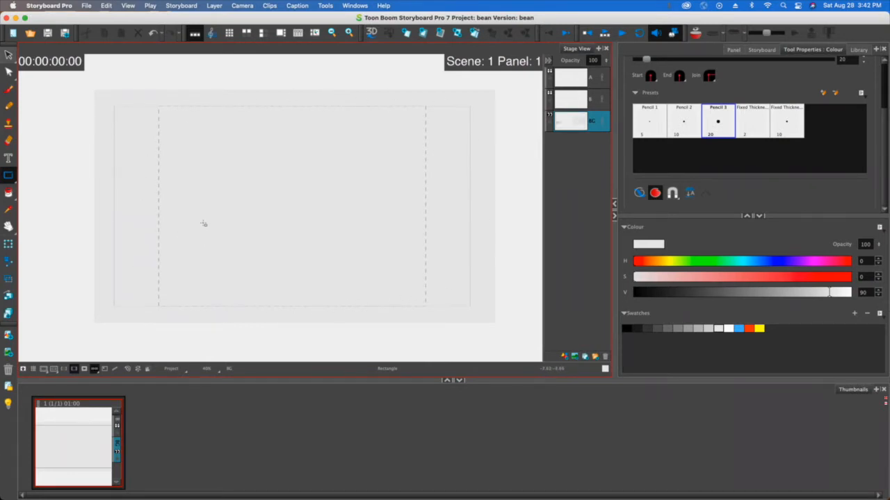
{"action": "mouse_move", "coordinate": [598, 86]}
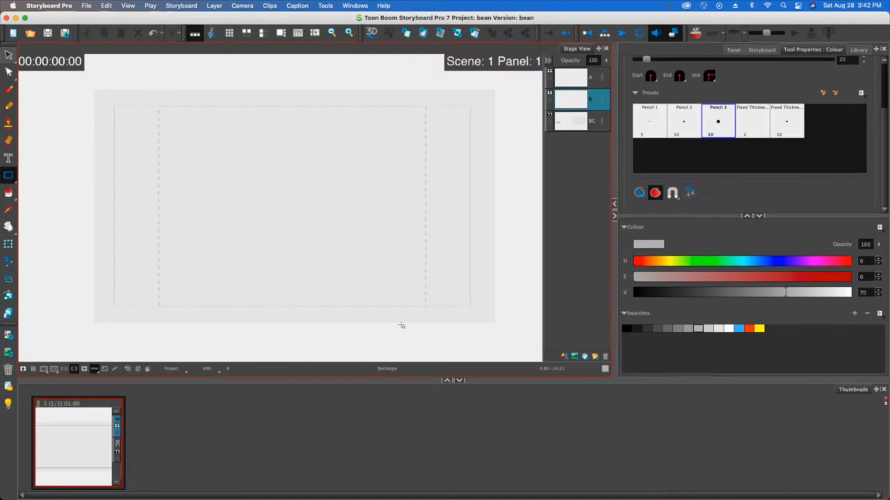
{"action": "mouse_move", "coordinate": [341, 331]}
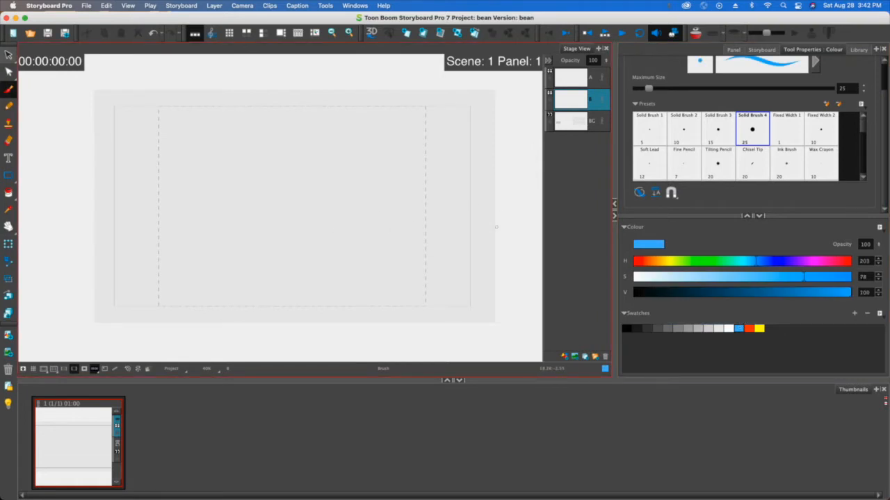
Draw blue converging lines forming a tilted perspective floor grid across the lower panel
{"action": "left_click_drag", "start_coordinate": [79, 255], "coordinate": [511, 221]}
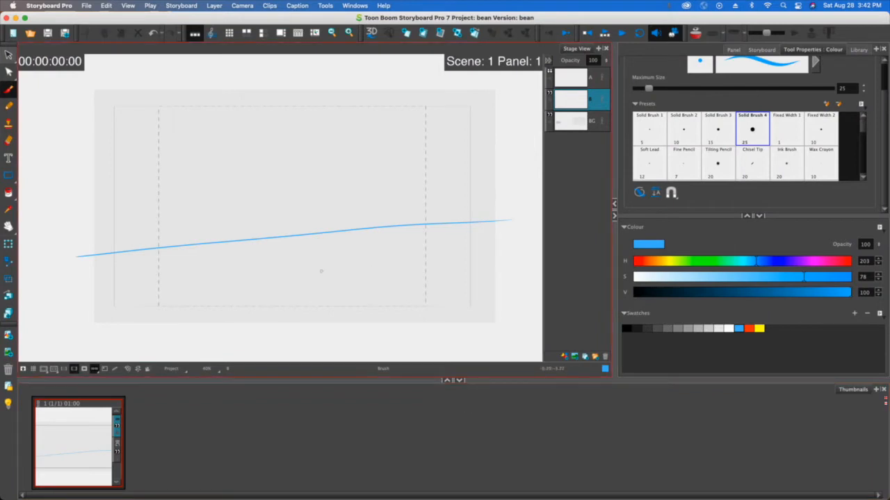
{"action": "left_click_drag", "start_coordinate": [311, 245], "coordinate": [351, 341]}
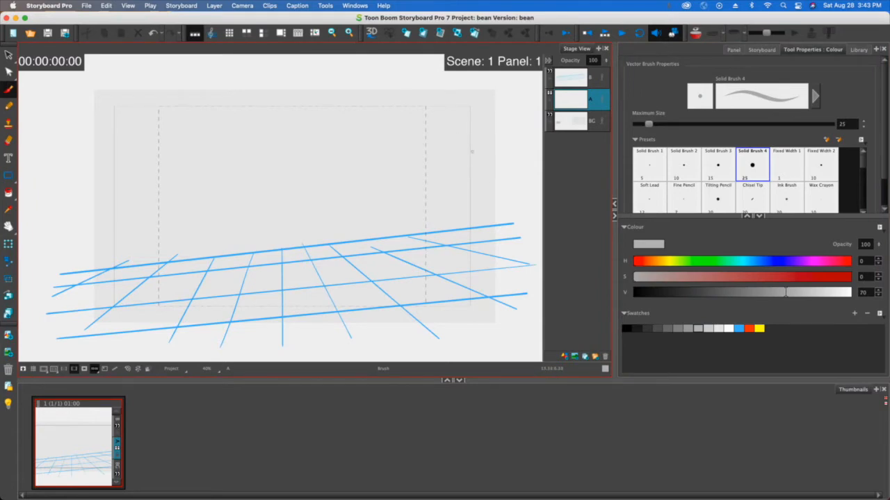
{"action": "mouse_move", "coordinate": [482, 173]}
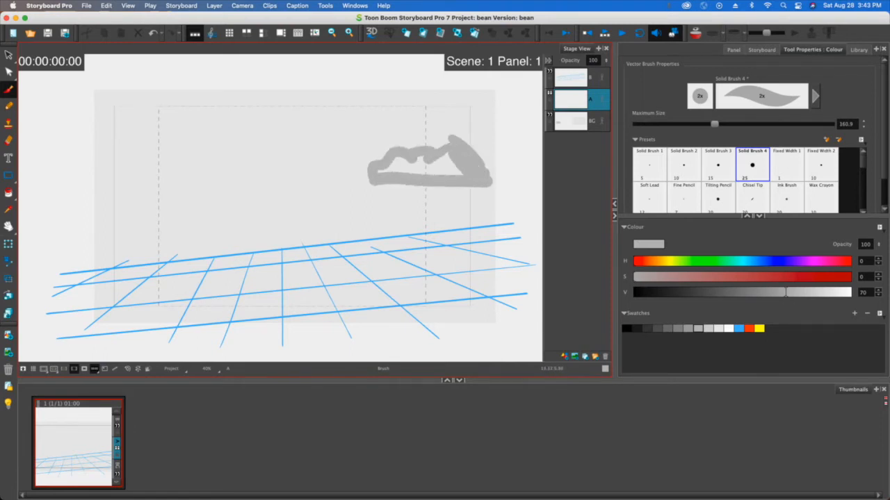
Paint a broad grey blob in the upper-right sky with the large brush
{"action": "left_click_drag", "start_coordinate": [390, 160], "coordinate": [417, 173]}
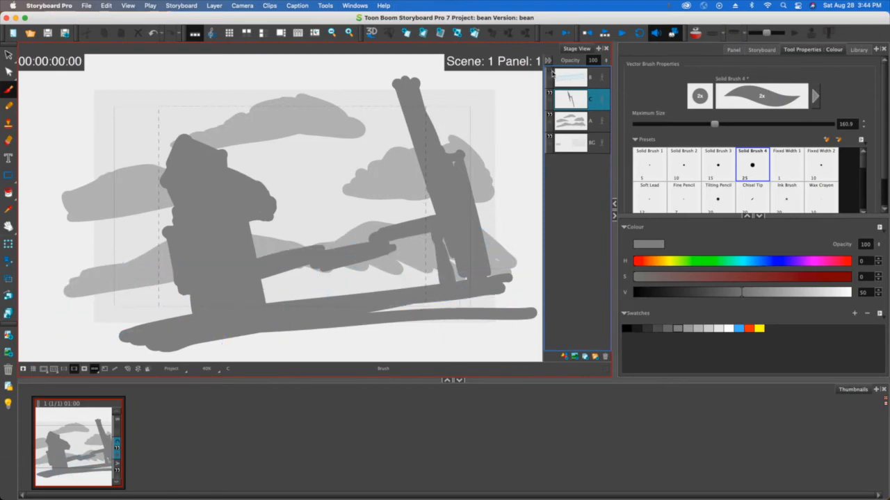
Show the blue perspective grid layer again over the grey blocked-in scene
{"action": "left_click", "coordinate": [573, 78]}
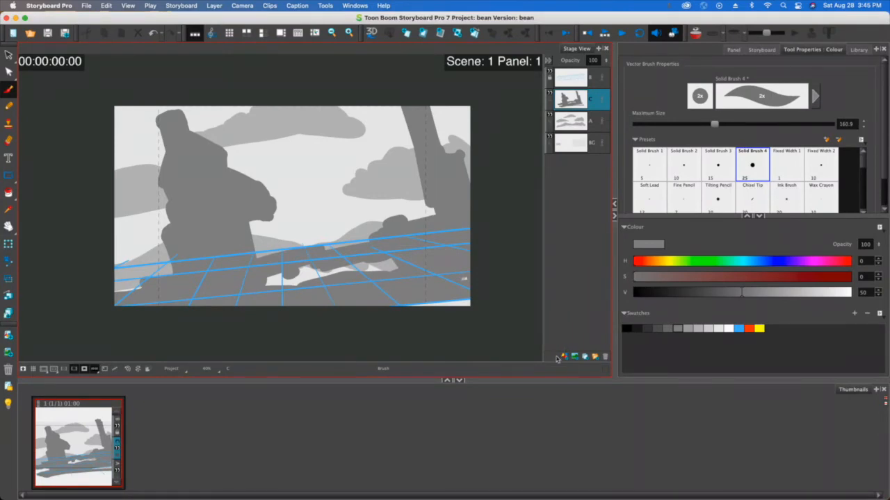
{"action": "mouse_move", "coordinate": [563, 356]}
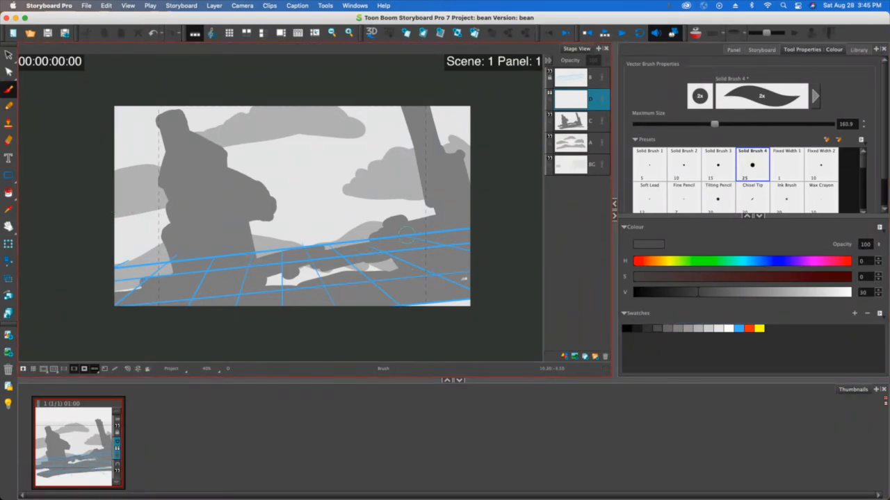
Paint thin dark grey foreground posts and silhouettes over the city buildings
{"action": "left_click_drag", "start_coordinate": [400, 180], "coordinate": [414, 274]}
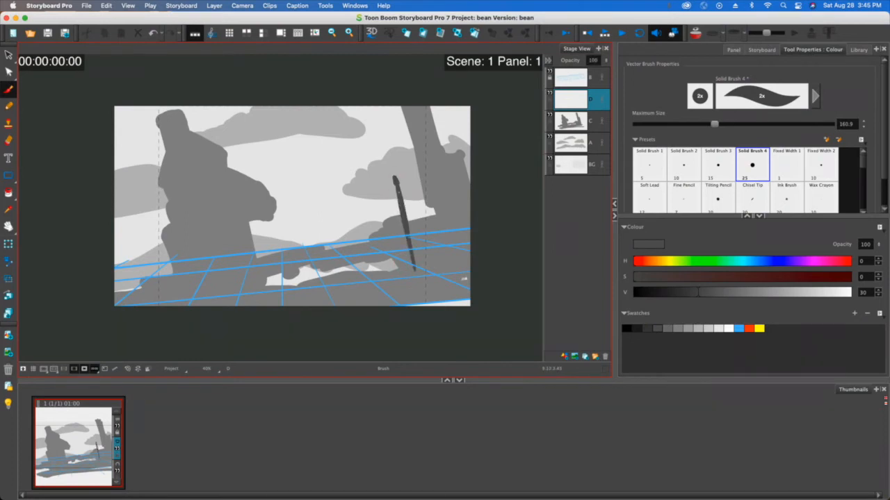
{"action": "left_click_drag", "start_coordinate": [399, 181], "coordinate": [407, 302]}
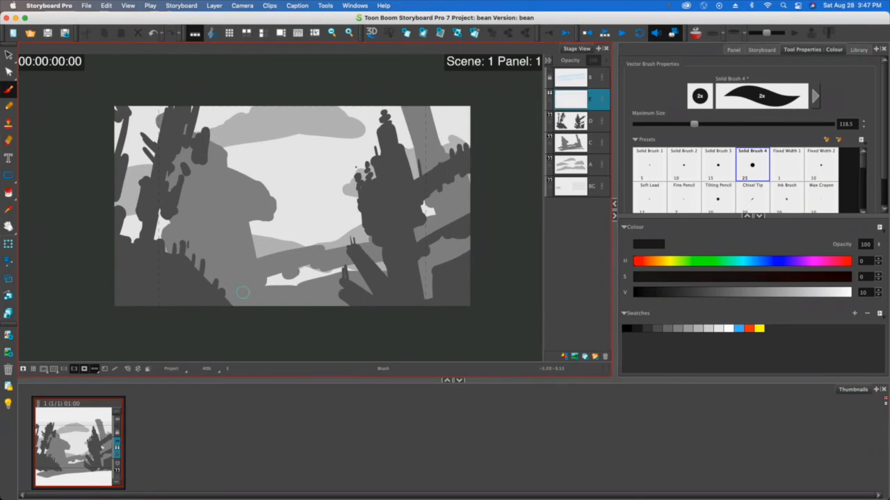
{"action": "mouse_move", "coordinate": [313, 256]}
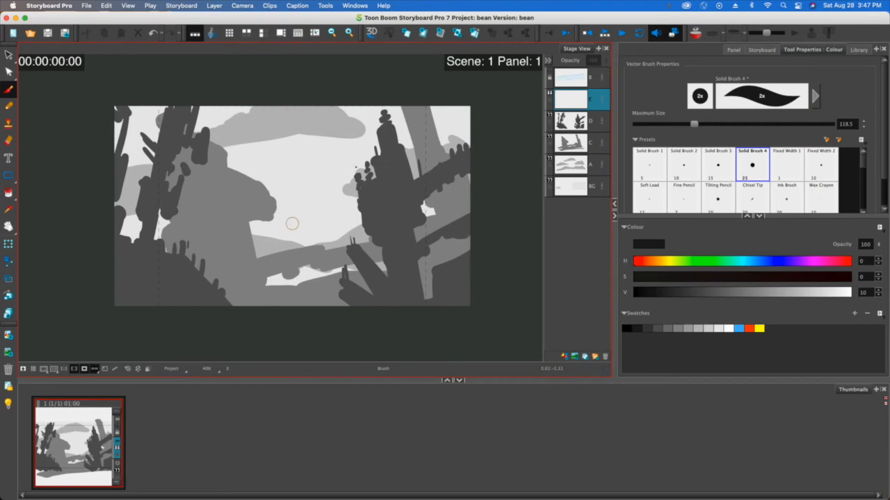
{"action": "mouse_move", "coordinate": [303, 239]}
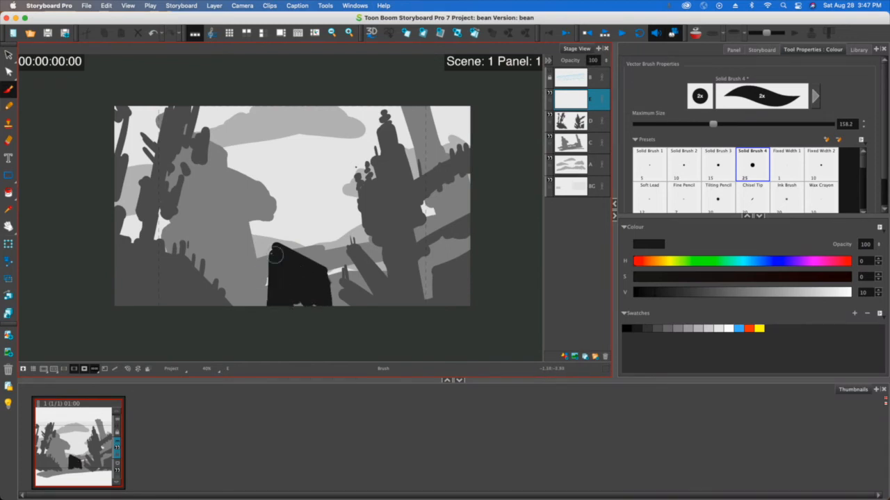
Paint a near-black bottom-centre building with fence posts and rooftop details
{"action": "left_click_drag", "start_coordinate": [275, 253], "coordinate": [265, 320]}
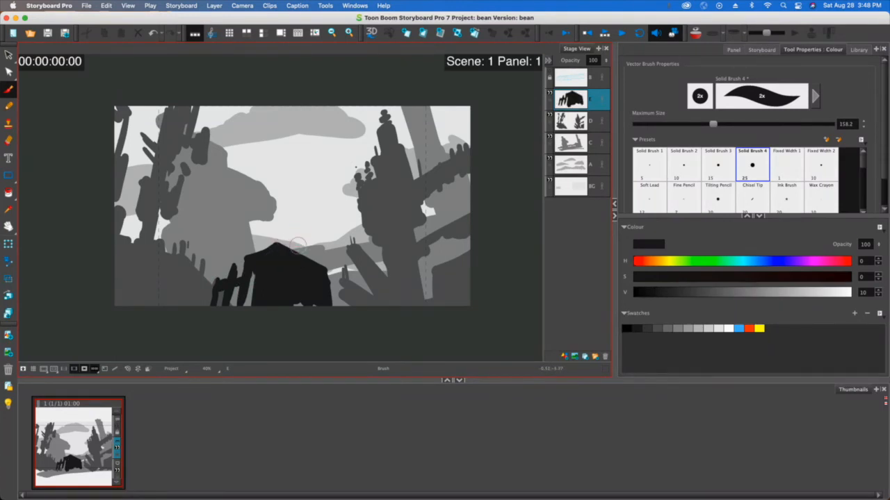
{"action": "left_click_drag", "start_coordinate": [712, 124], "coordinate": [695, 123]}
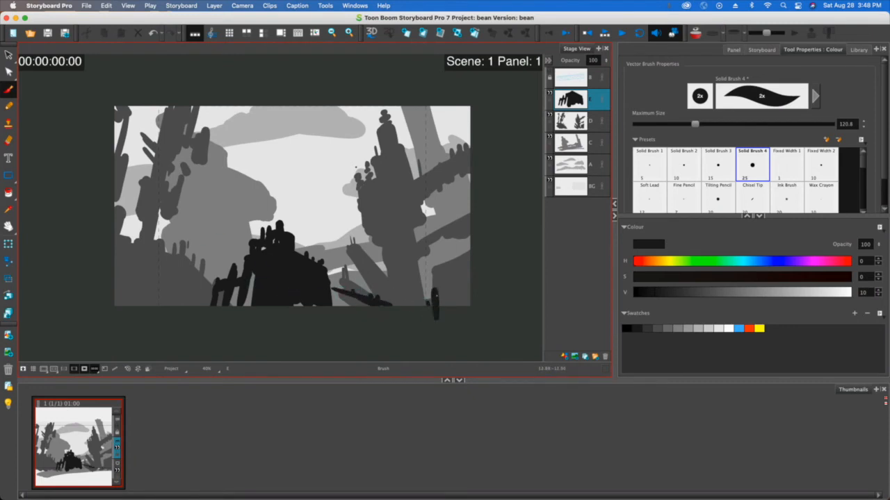
{"action": "left_click_drag", "start_coordinate": [427, 299], "coordinate": [473, 292]}
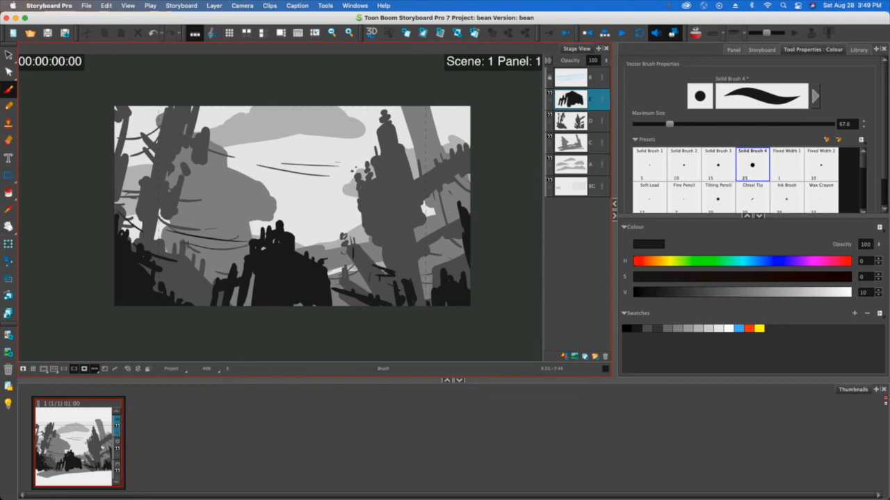
{"action": "mouse_move", "coordinate": [298, 193]}
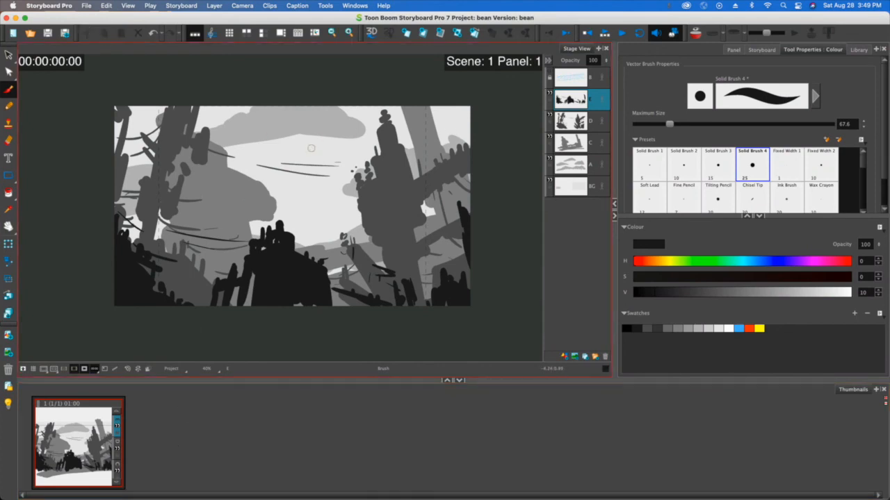
{"action": "mouse_move", "coordinate": [302, 157]}
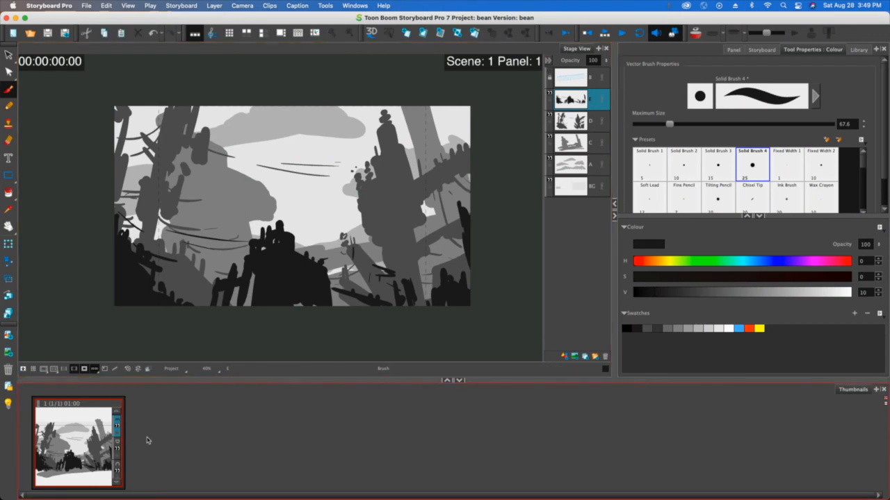
{"action": "mouse_move", "coordinate": [236, 432]}
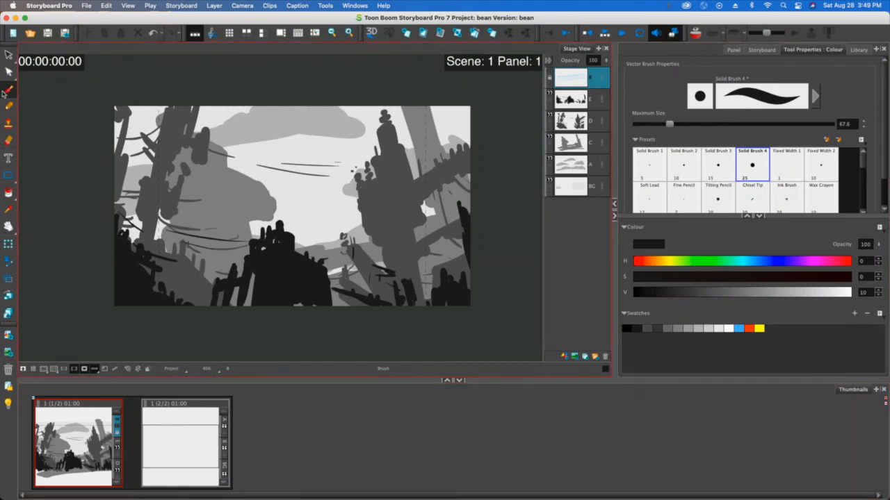
{"action": "mouse_move", "coordinate": [319, 161]}
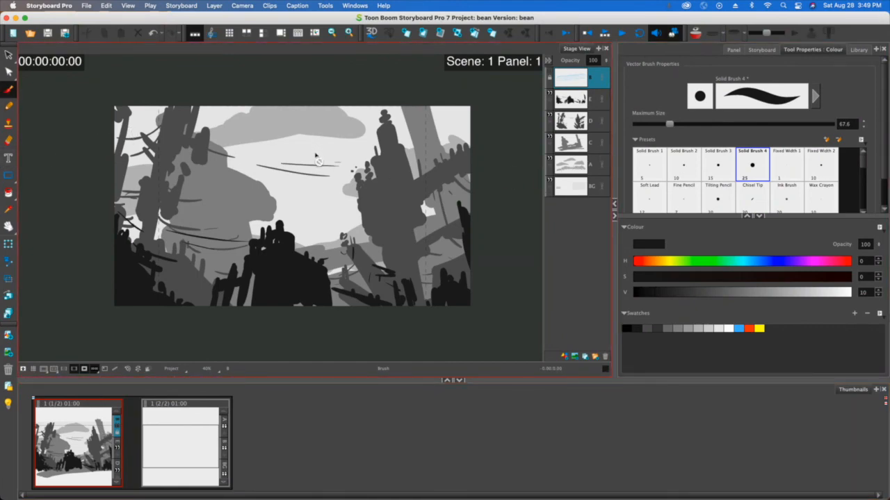